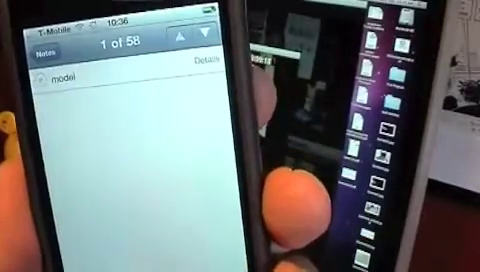
type("Nikon D80")
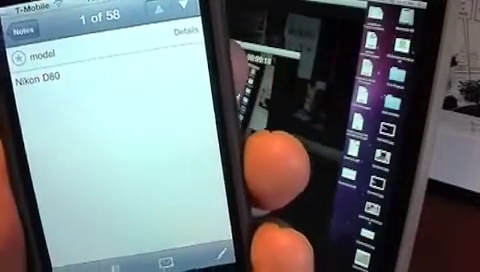